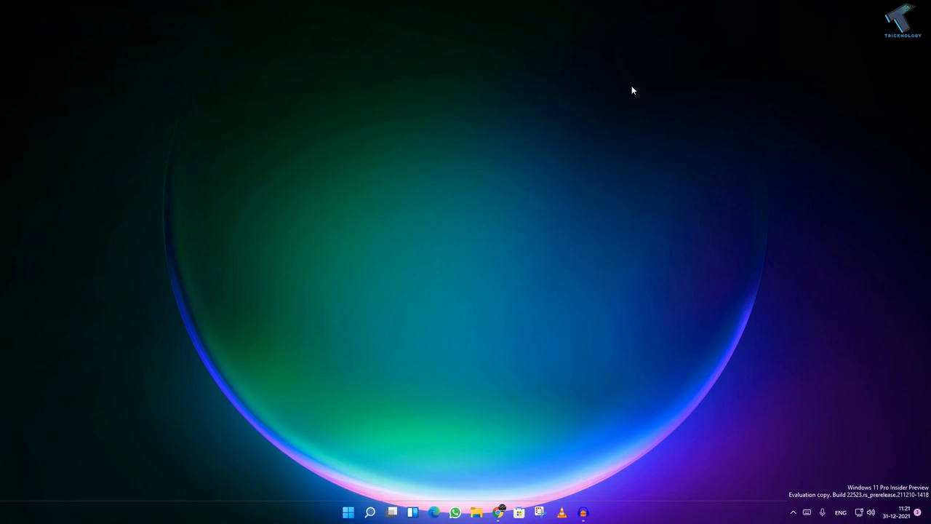
pyautogui.moveTo(335, 497)
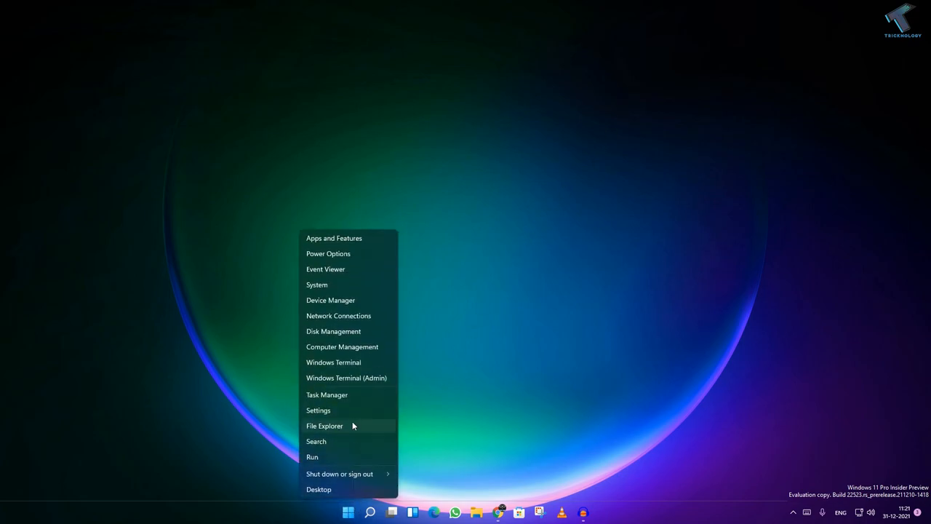
# Show Display 1's adapter properties with 4096 MB dedicated video memory over the Advanced display page
pyautogui.click(317, 411)
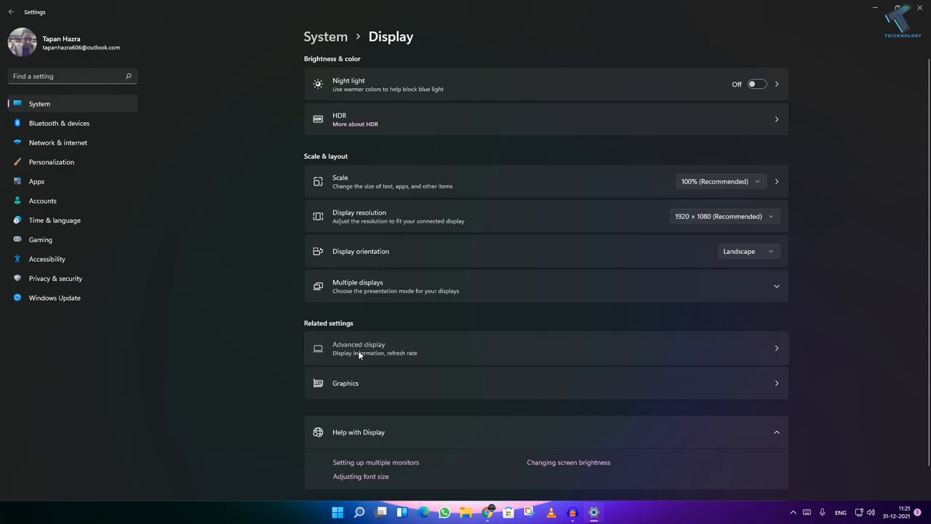
pyautogui.click(375, 348)
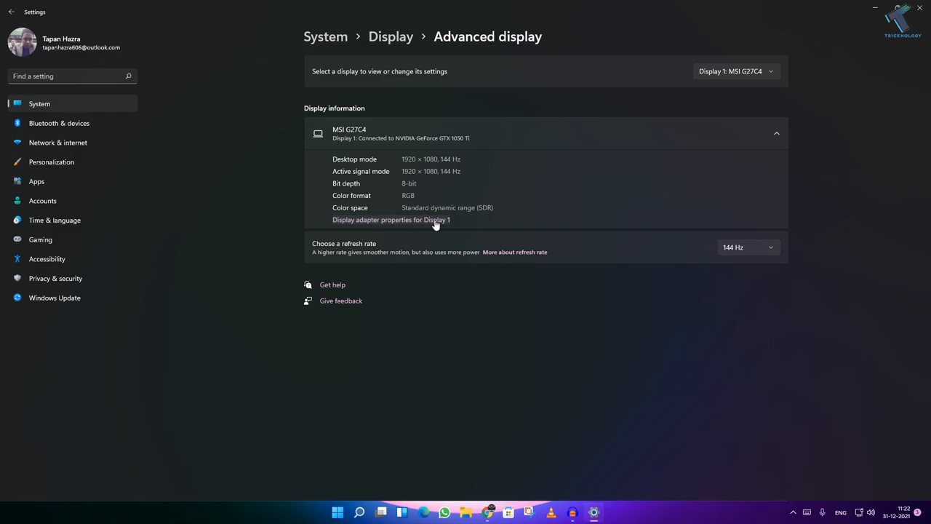
pyautogui.click(390, 218)
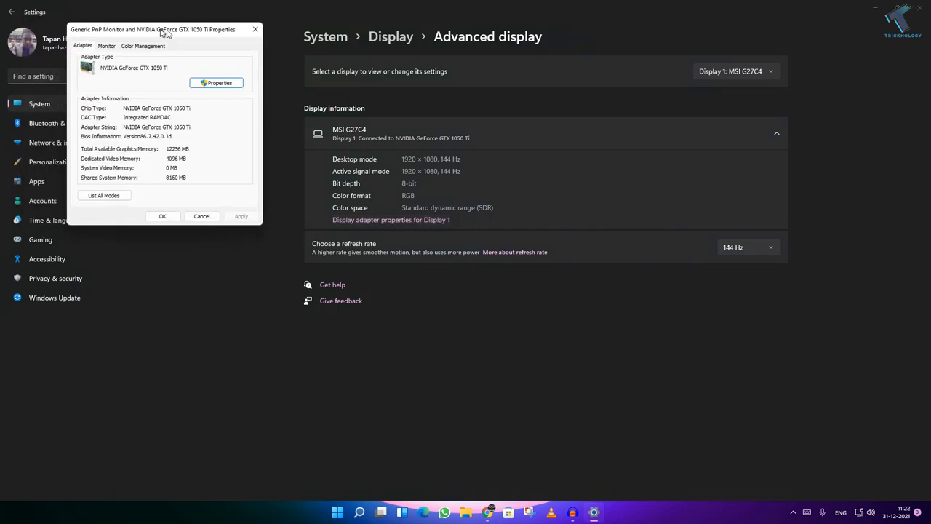
pyautogui.moveTo(163, 29); pyautogui.dragTo(498, 122)
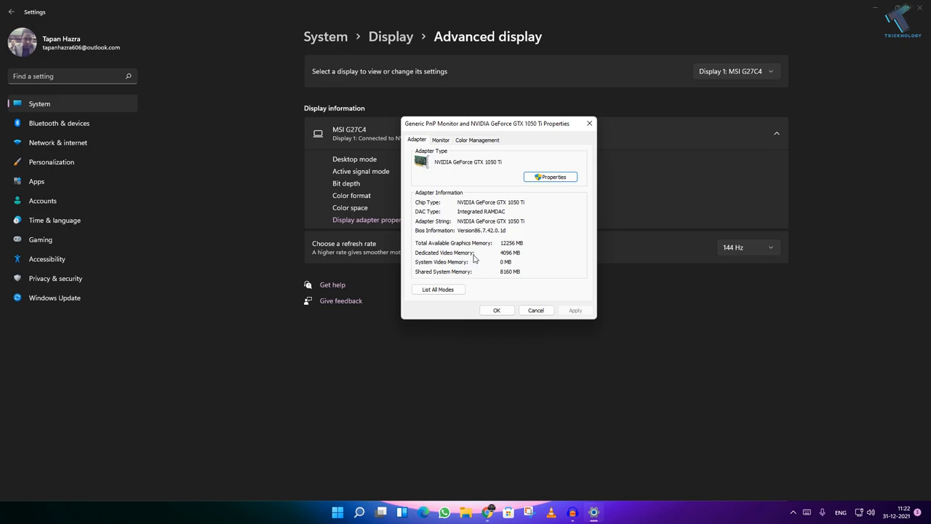
pyautogui.moveTo(457, 261)
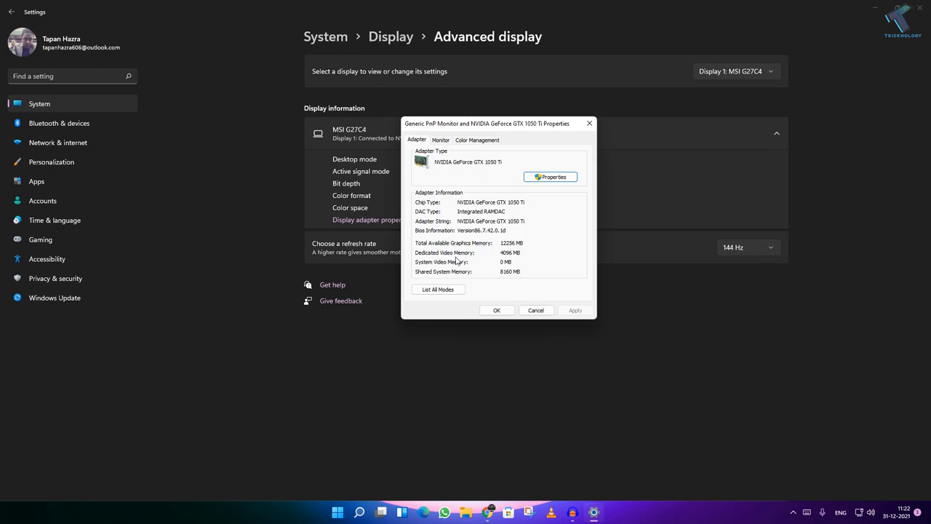